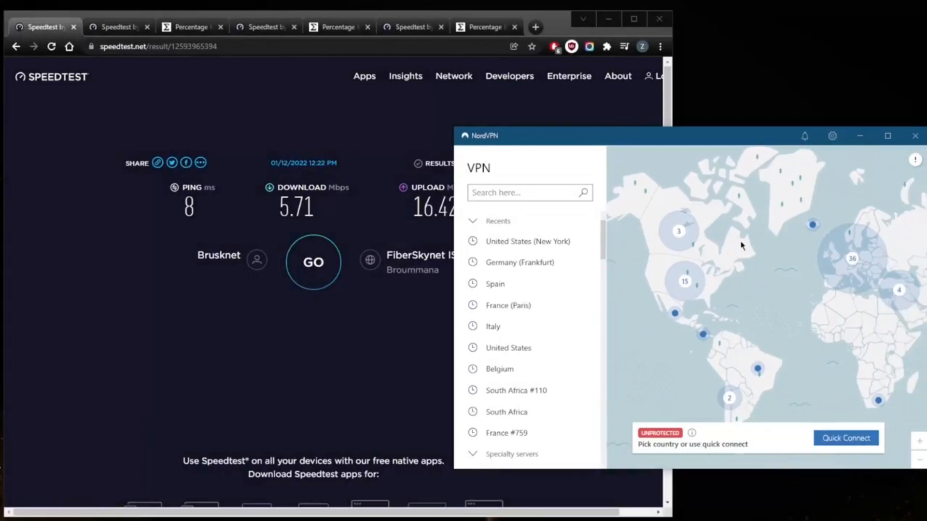
Step: Activate the 'Search here...' field above the NordVPN server list to look for a server
{"action": "left_click", "coordinate": [524, 192]}
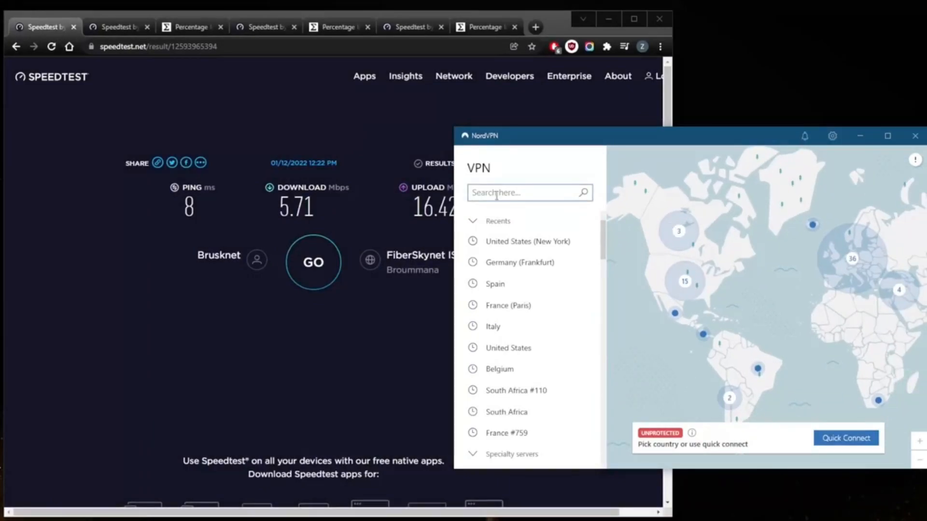